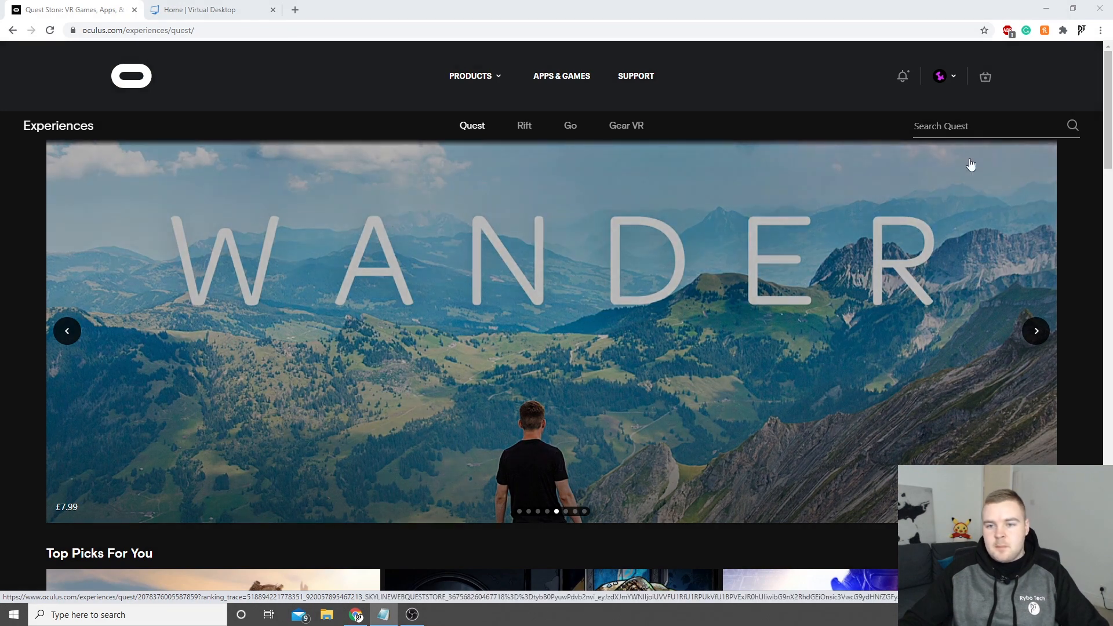
- Search the Oculus Store for 'virtual desktop' and open the Virtual Desktop listing
{"action": "type", "text": "virtual desktop"}
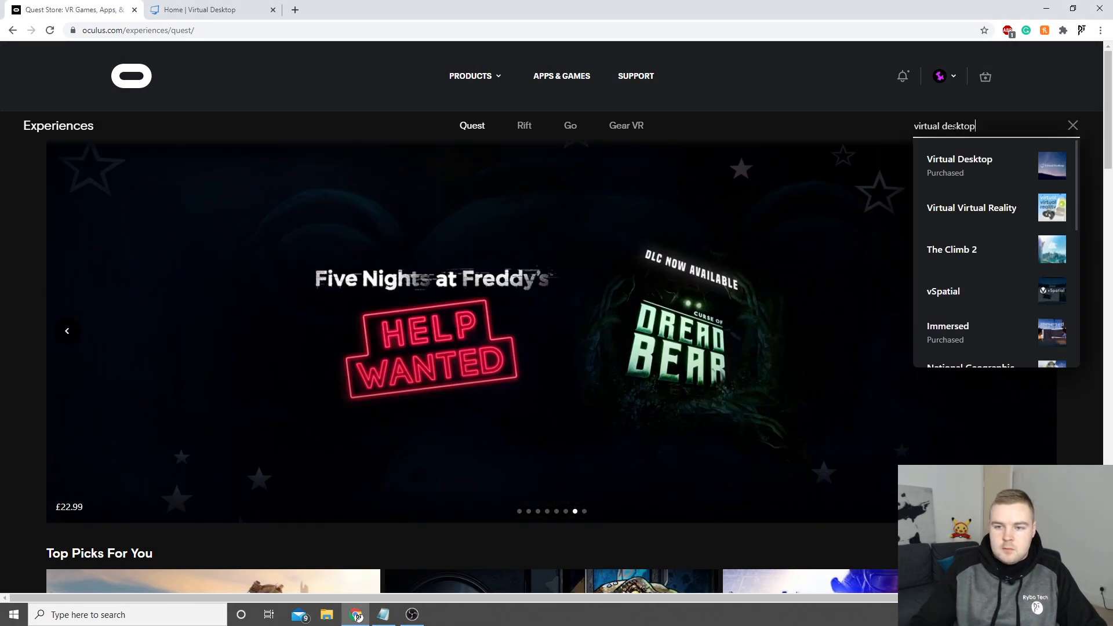
{"action": "left_click", "coordinate": [959, 159]}
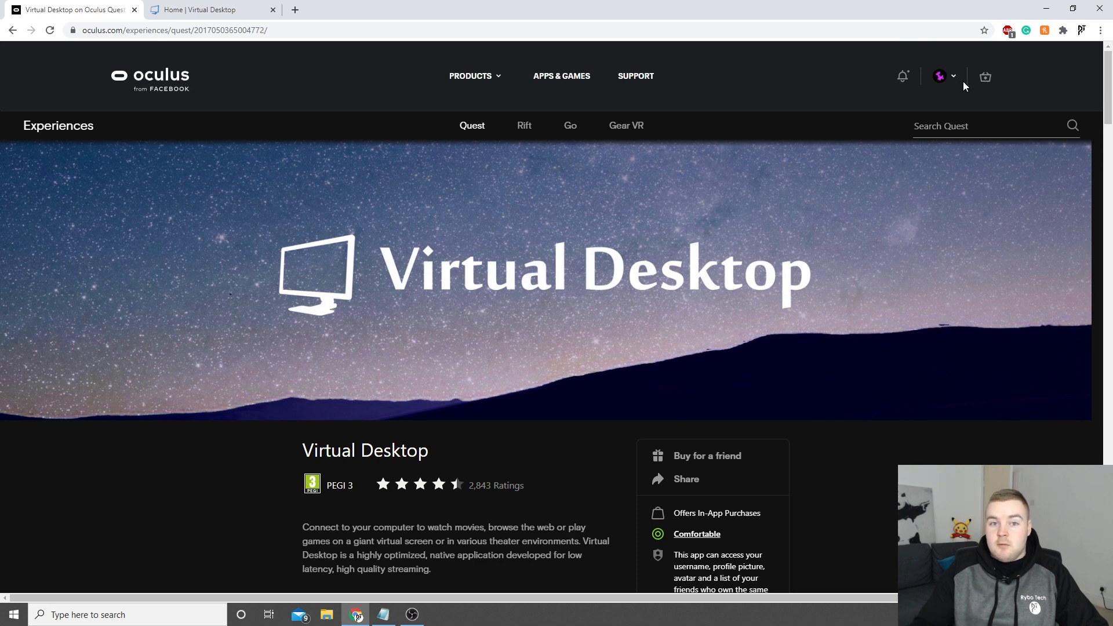
- Bring up the Wireless PC VR project in Premiere Pro from the taskbar
{"action": "left_click", "coordinate": [411, 615]}
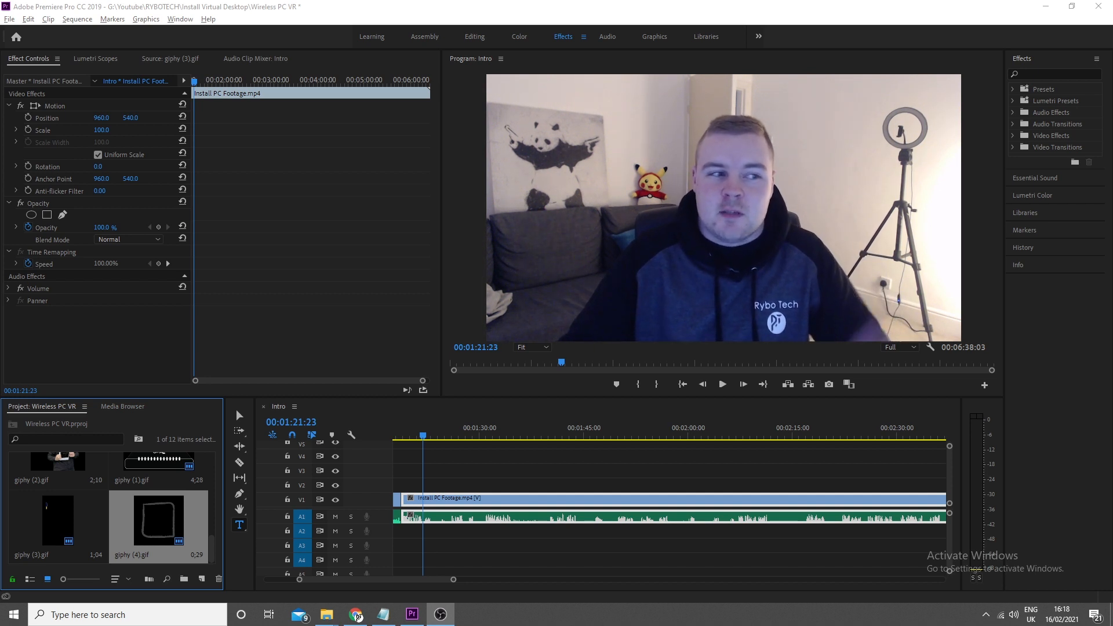
- Search SideQuest for 'virtual desktop' and install the Virtual Desktop VR Patch to the headset
{"action": "left_click", "coordinate": [439, 614]}
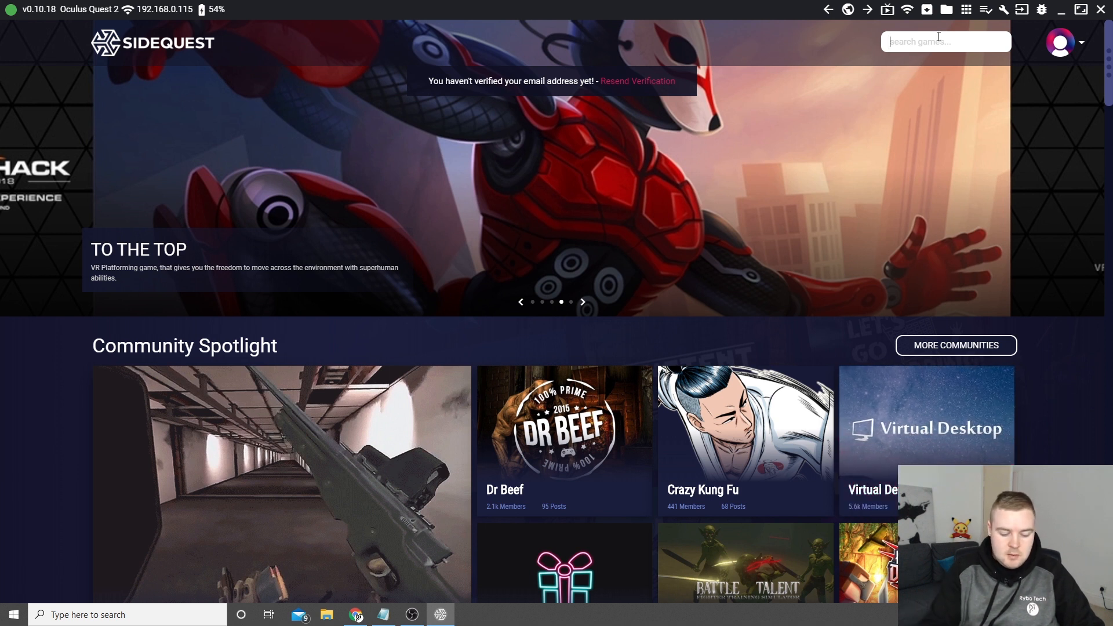
{"action": "type", "text": "virtual desktop"}
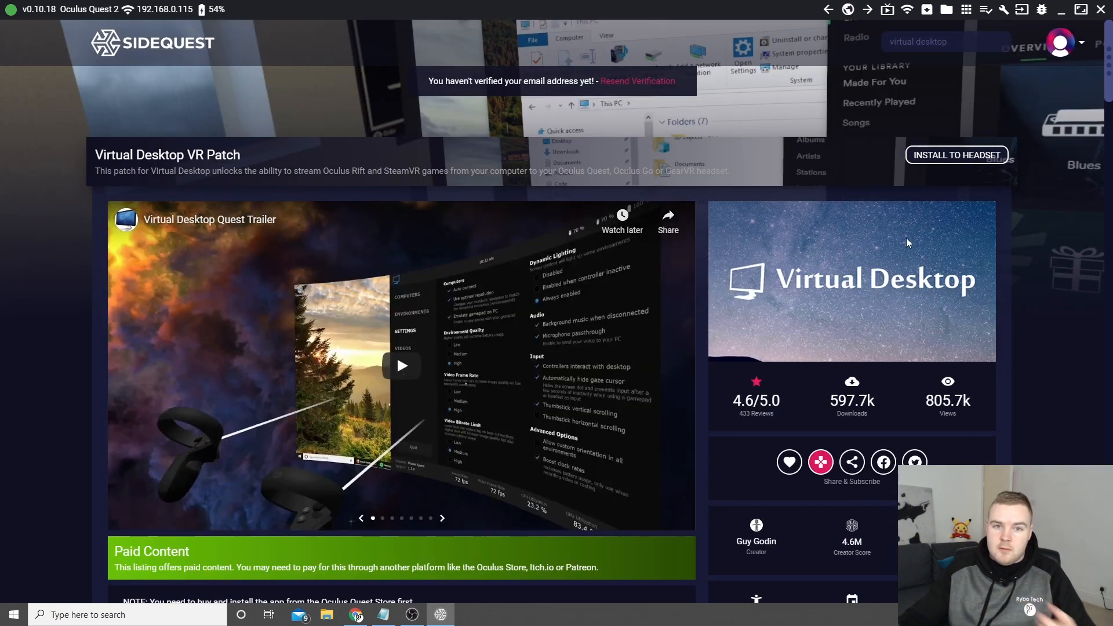
{"action": "mouse_move", "coordinate": [957, 154]}
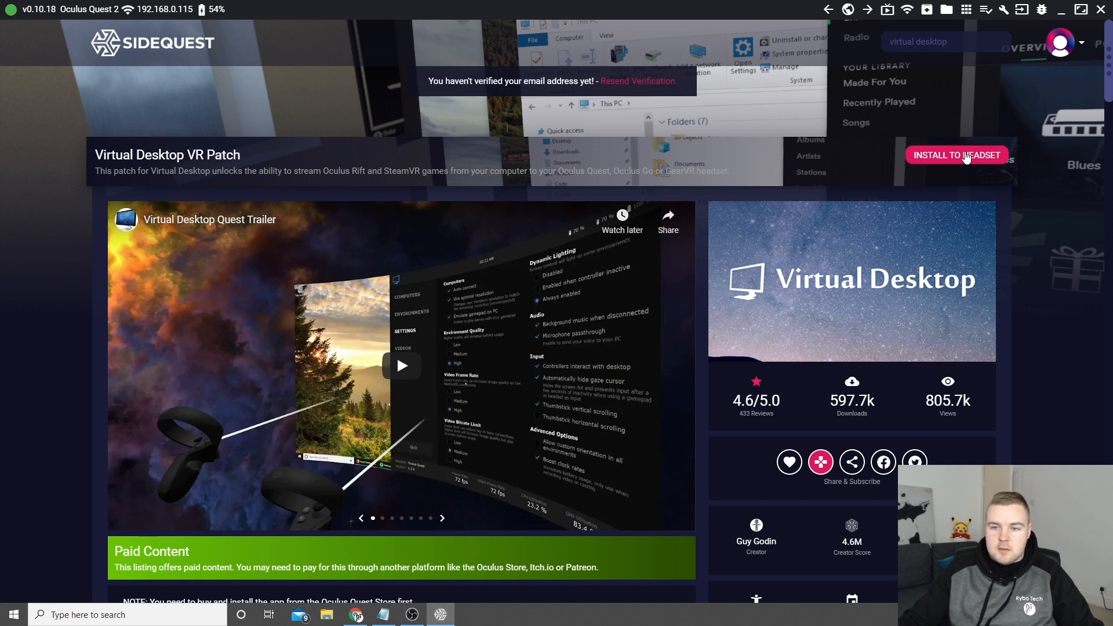
{"action": "left_click", "coordinate": [957, 154]}
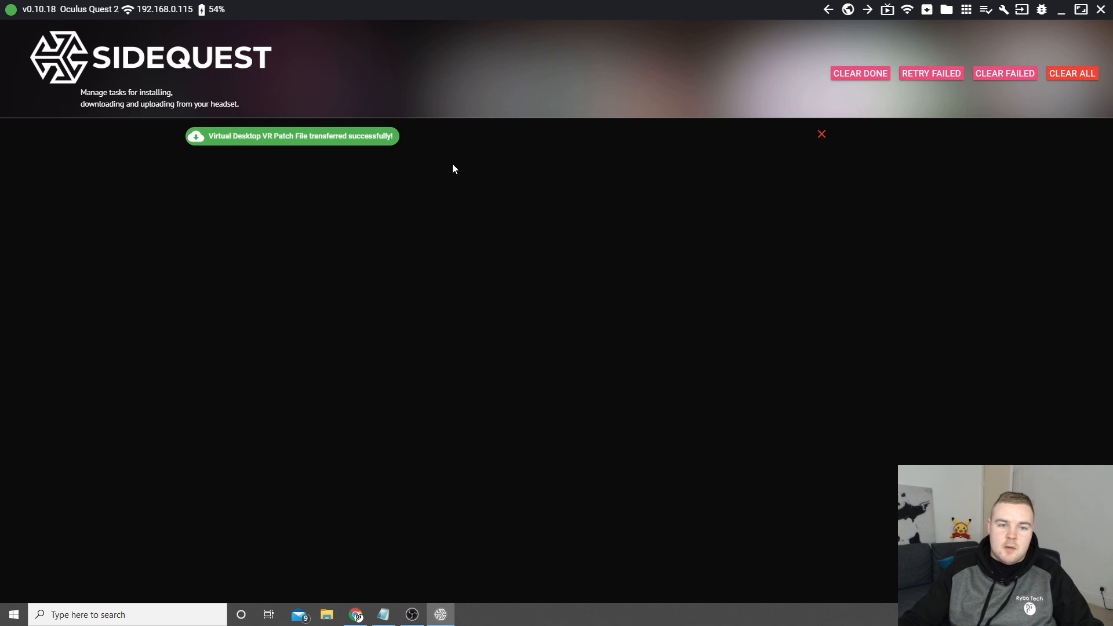
{"action": "left_click", "coordinate": [357, 615]}
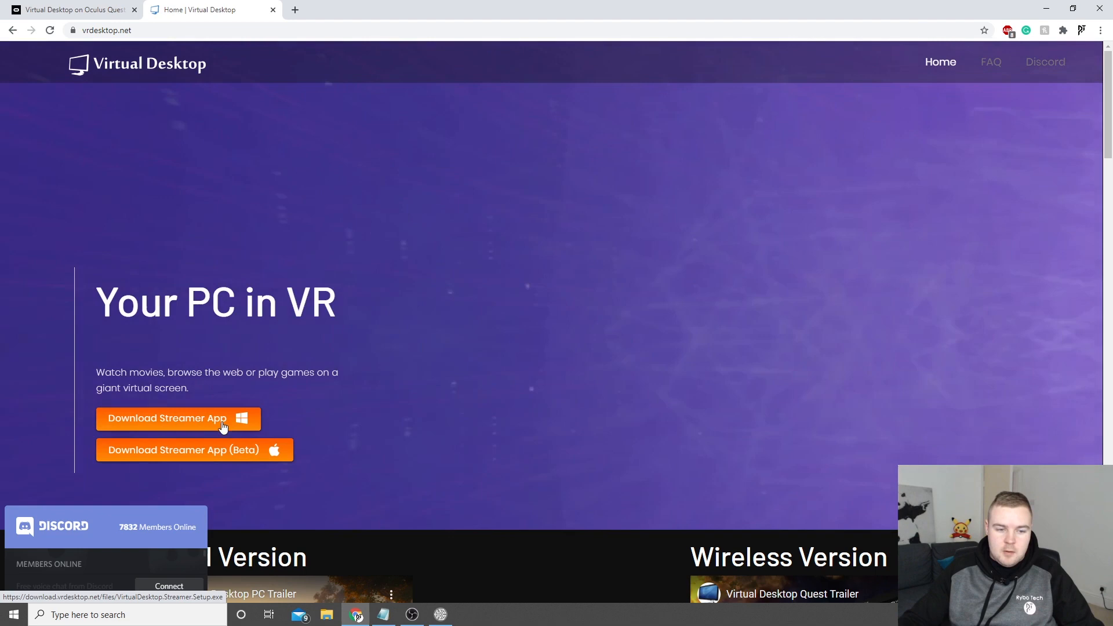
- Download the Windows streamer app from vrdesktop.net and run the downloaded installer
{"action": "left_click", "coordinate": [166, 419]}
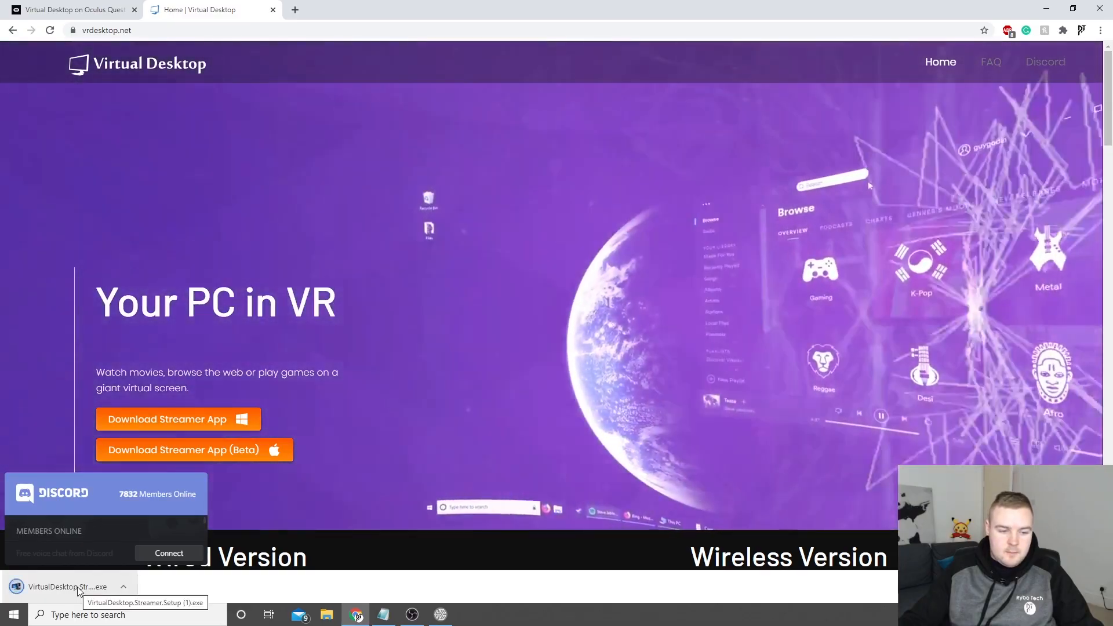
{"action": "left_click", "coordinate": [68, 587]}
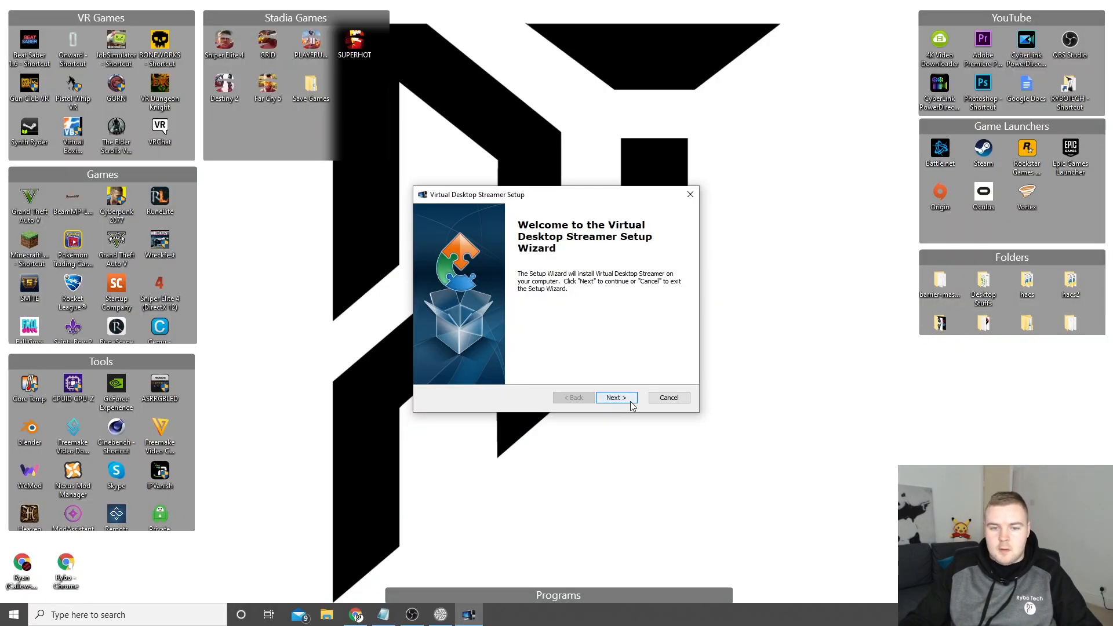
- Install Virtual Desktop Streamer to the default Program Files folder and launch it on finish
{"action": "left_click", "coordinate": [614, 398]}
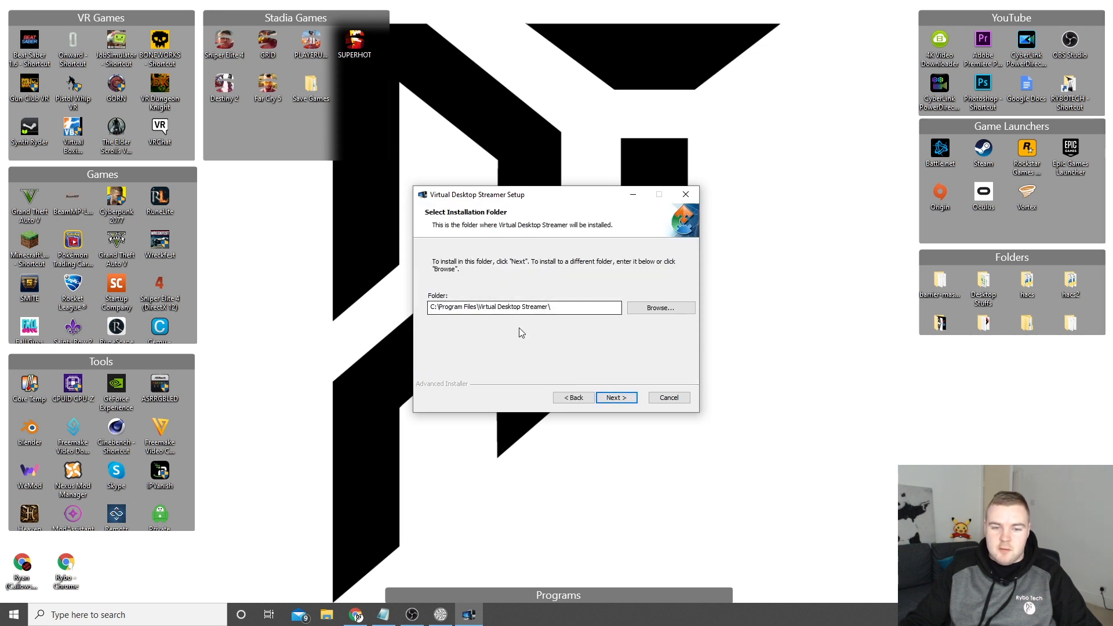
{"action": "left_click", "coordinate": [614, 398]}
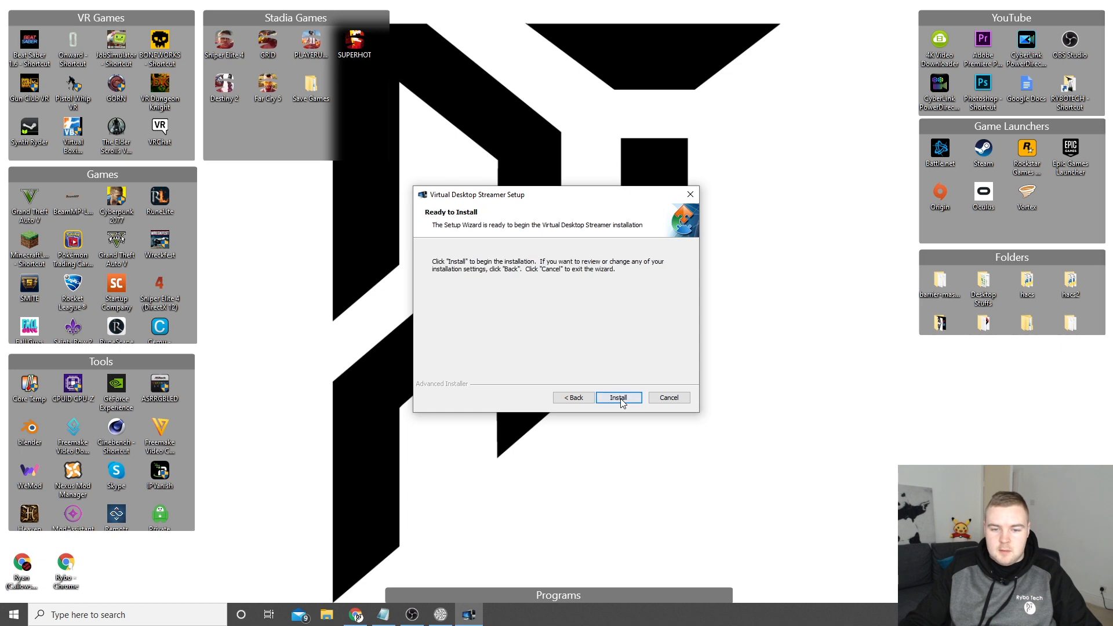
{"action": "left_click", "coordinate": [618, 397]}
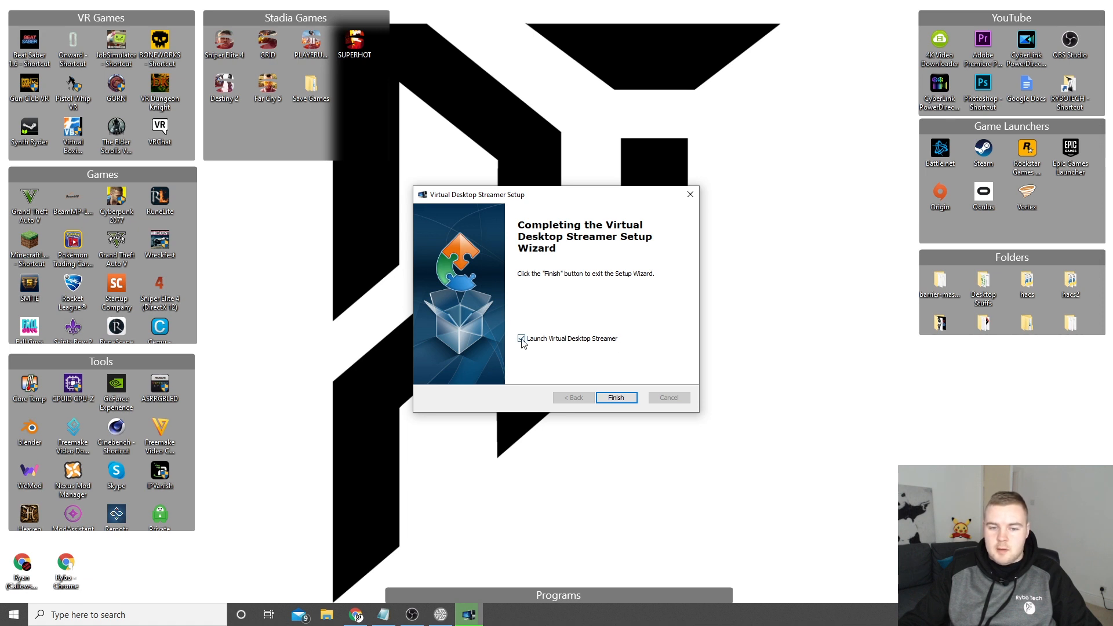
{"action": "left_click", "coordinate": [616, 396]}
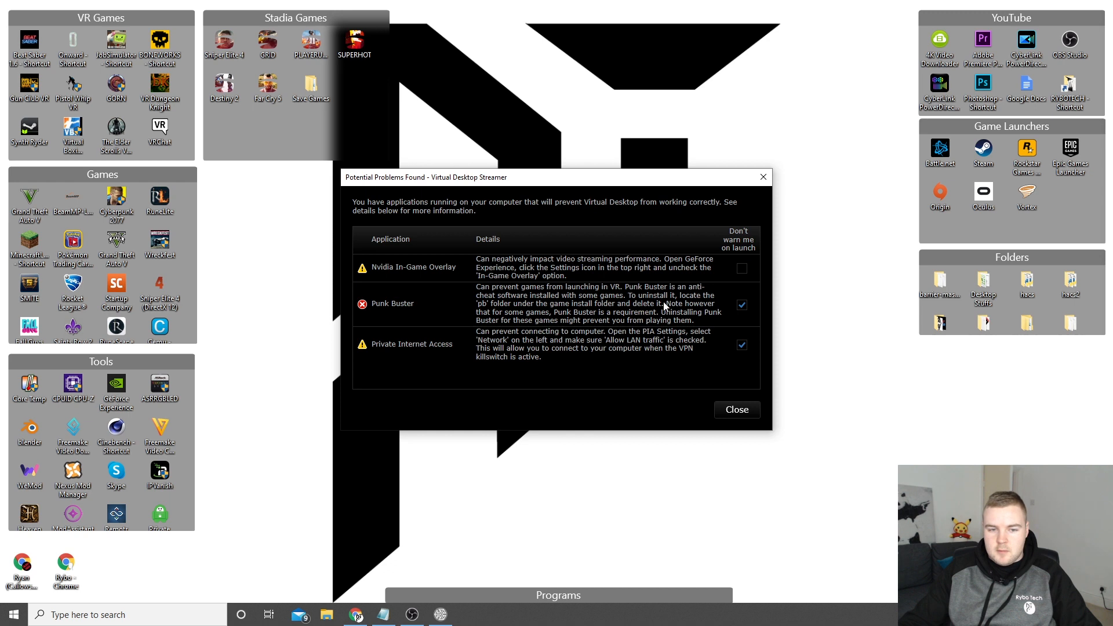
- Stop warnings about the Nvidia In-Game Overlay and dismiss the potential problems warning
{"action": "left_click", "coordinate": [741, 268]}
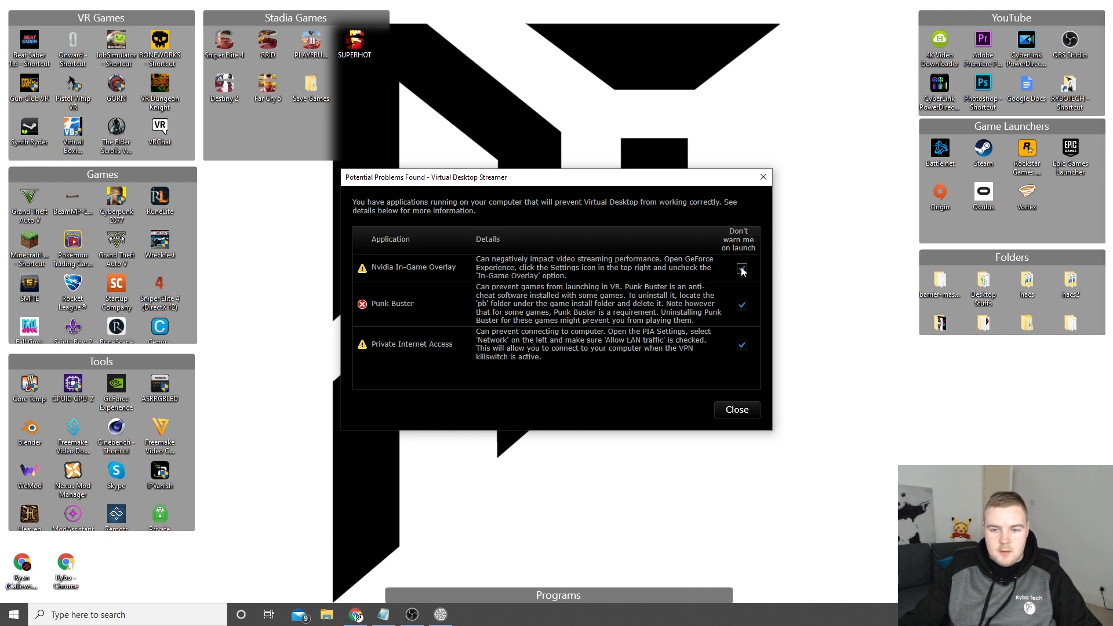
{"action": "left_click", "coordinate": [741, 268]}
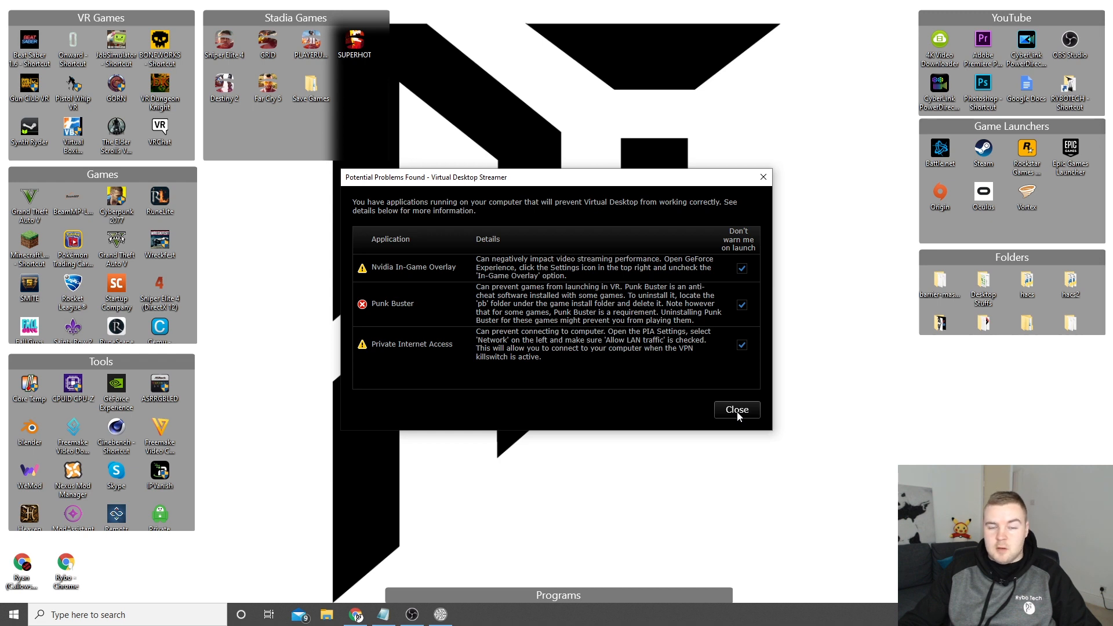
{"action": "left_click", "coordinate": [737, 409]}
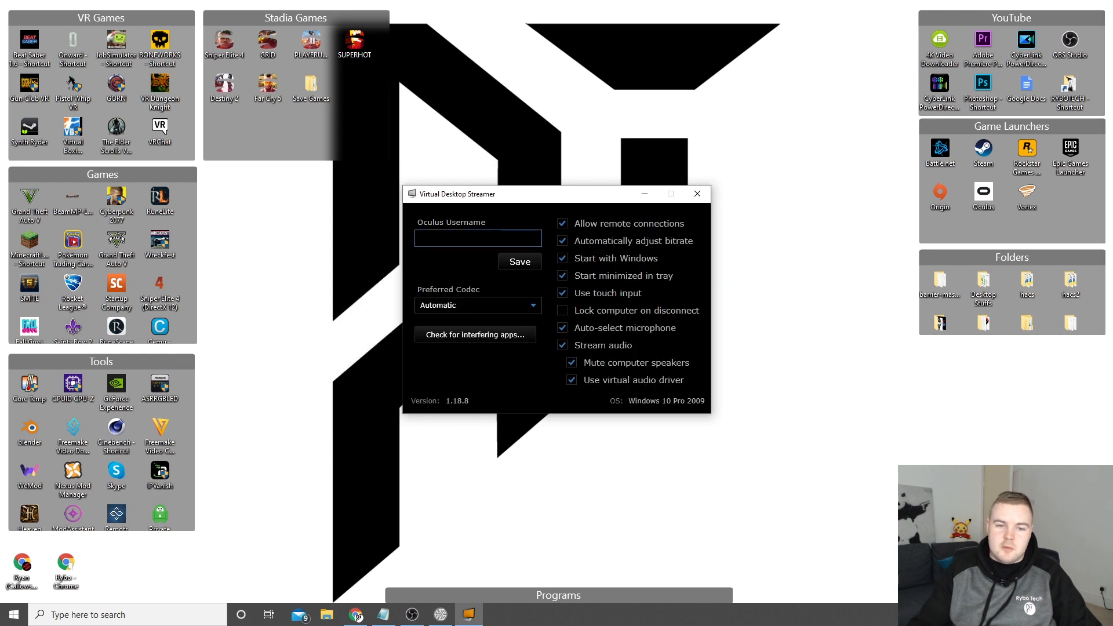
{"action": "type", "text": "callo"}
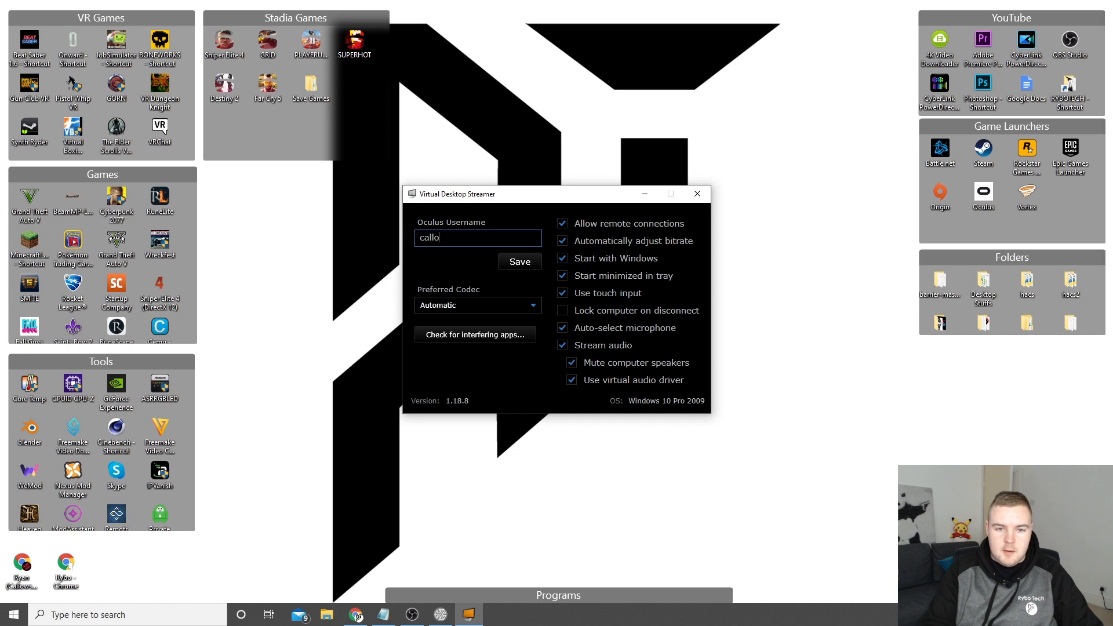
{"action": "left_click", "coordinate": [519, 261]}
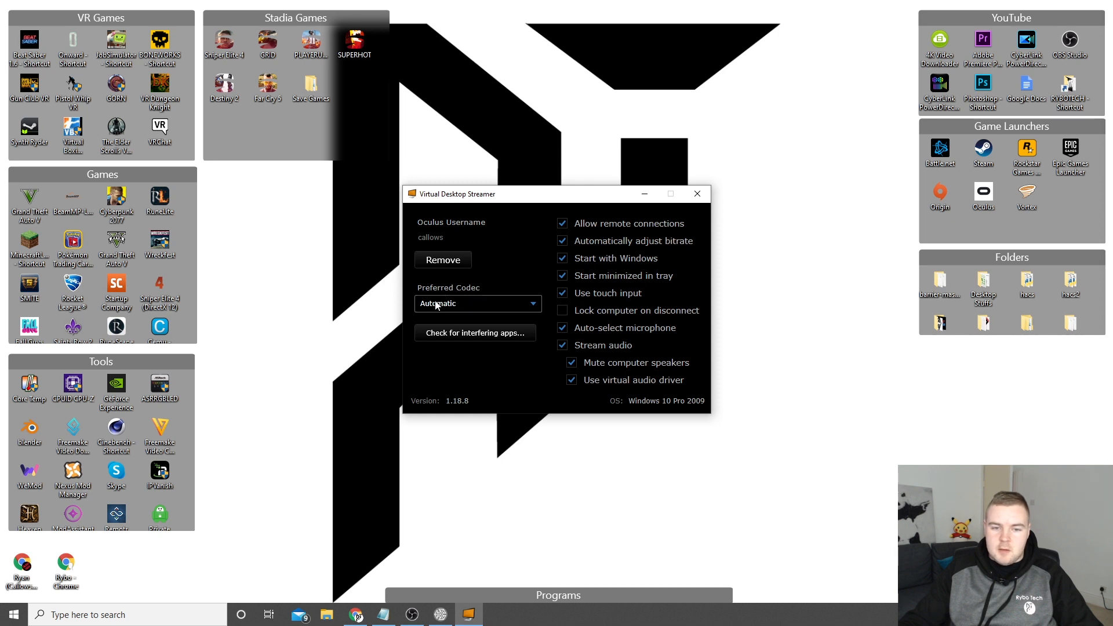
{"action": "left_click", "coordinate": [562, 292]}
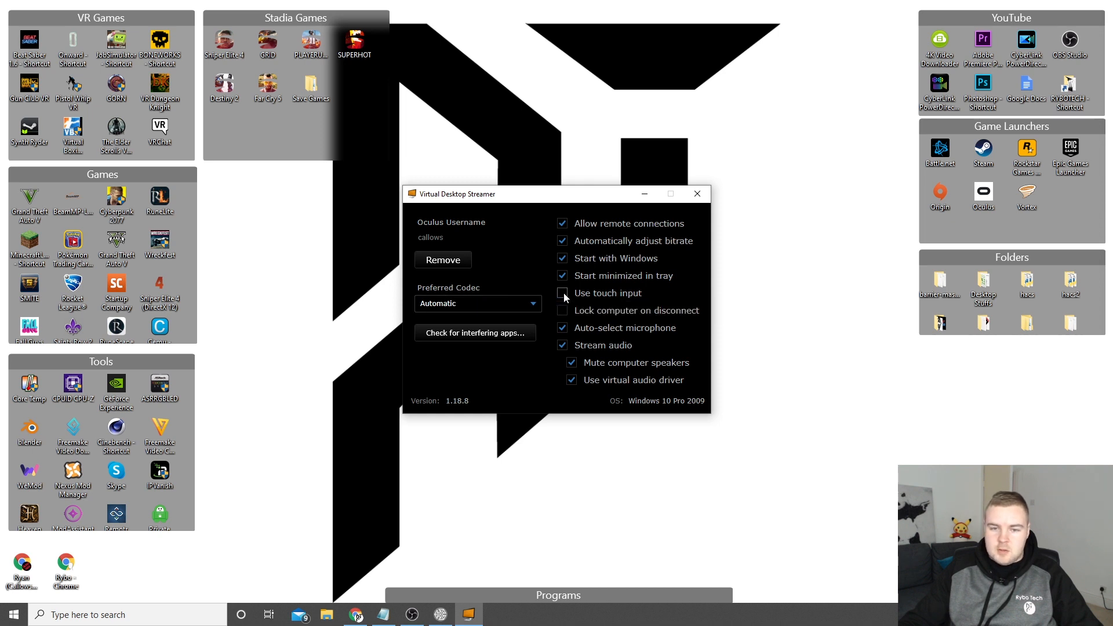
{"action": "left_click", "coordinate": [563, 292]}
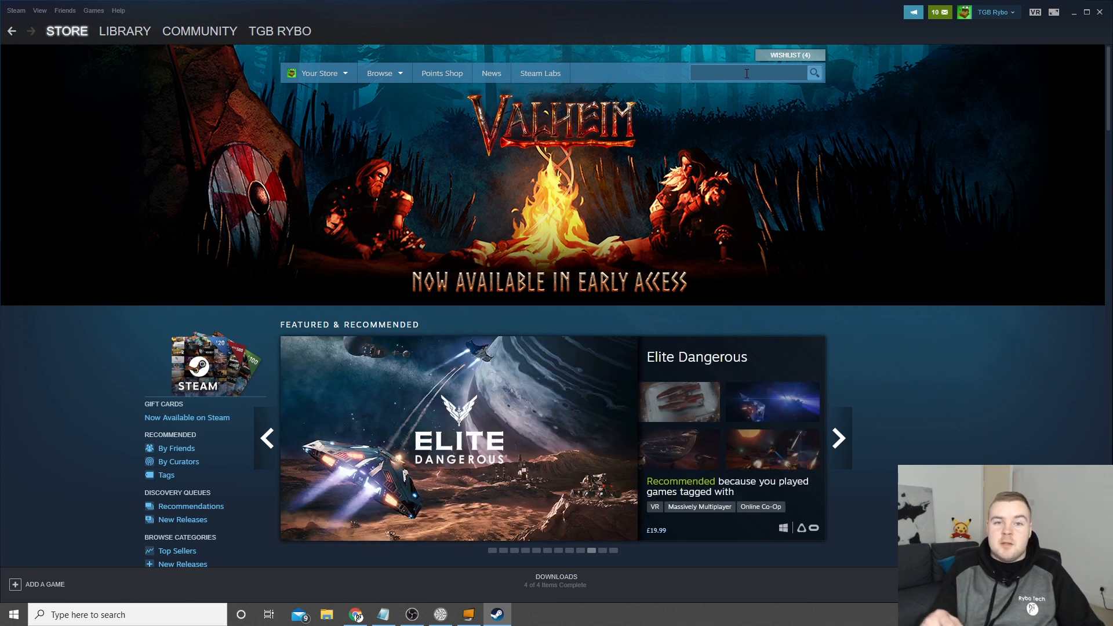
- Search the Steam library for 'ste' and launch the SteamVR Performance Test
{"action": "type", "text": "steam"}
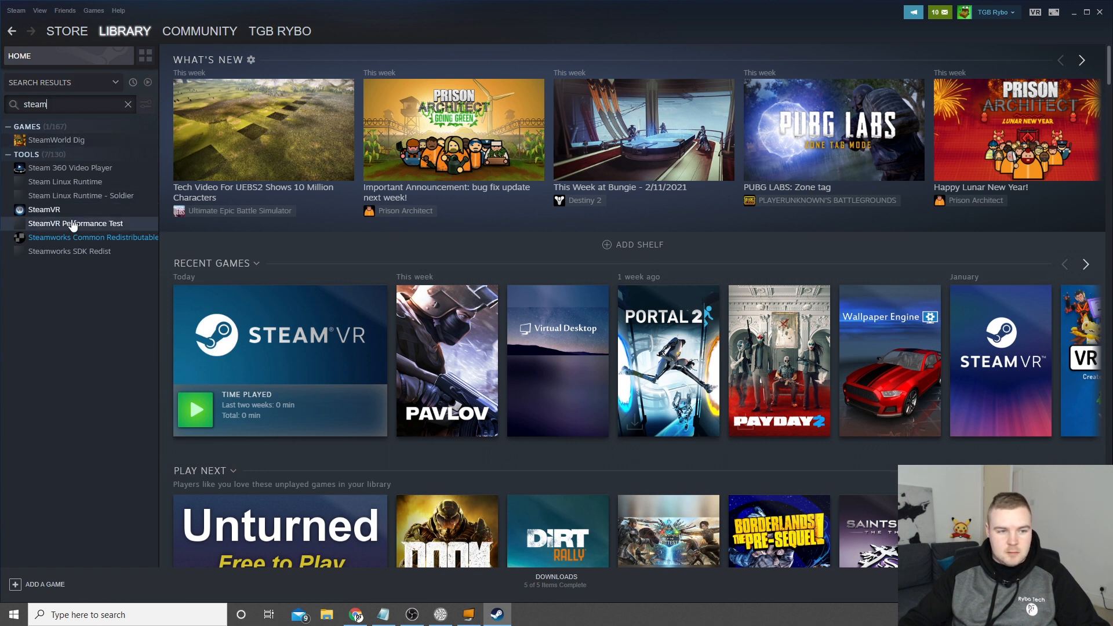
{"action": "left_click", "coordinate": [75, 223]}
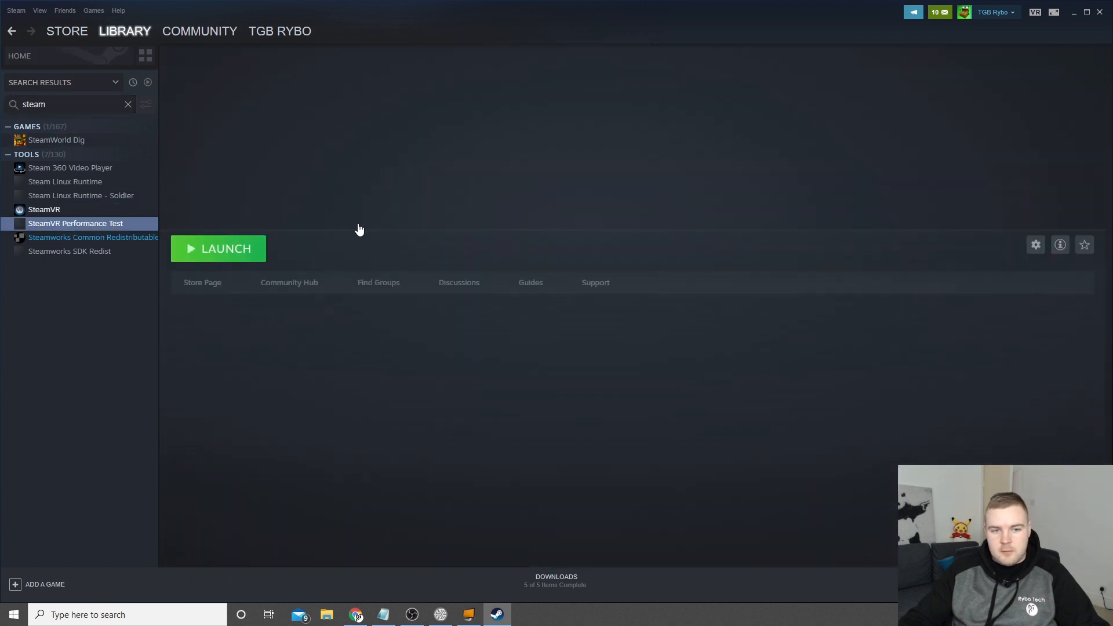
{"action": "left_click", "coordinate": [226, 249]}
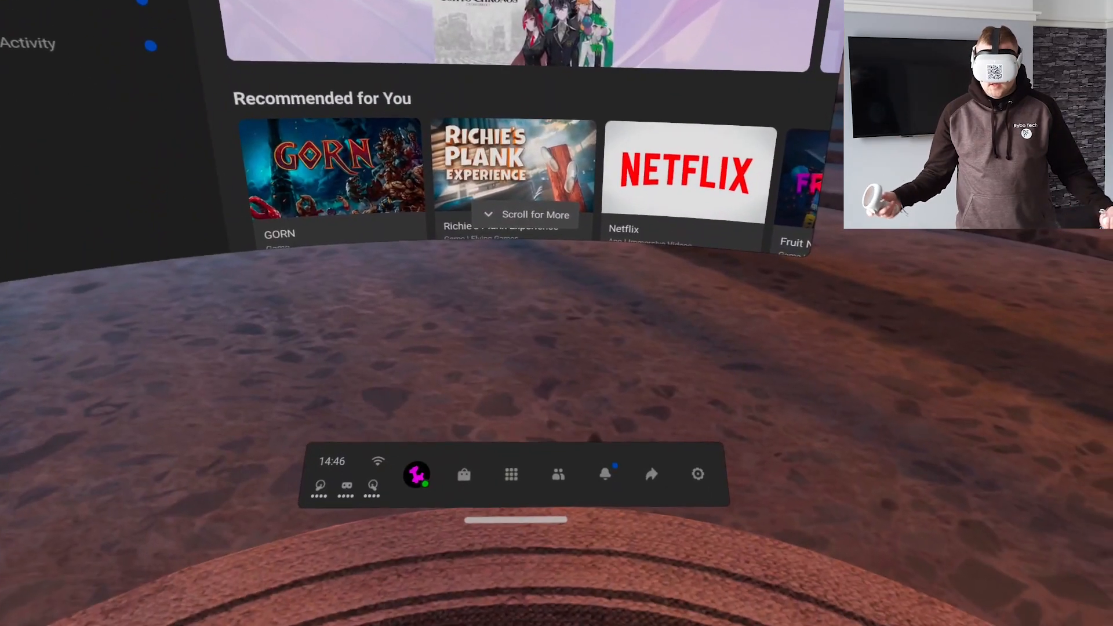
- Start Virtual Desktop in the headset and connect to the listed desktop PC
{"action": "left_click", "coordinate": [510, 474]}
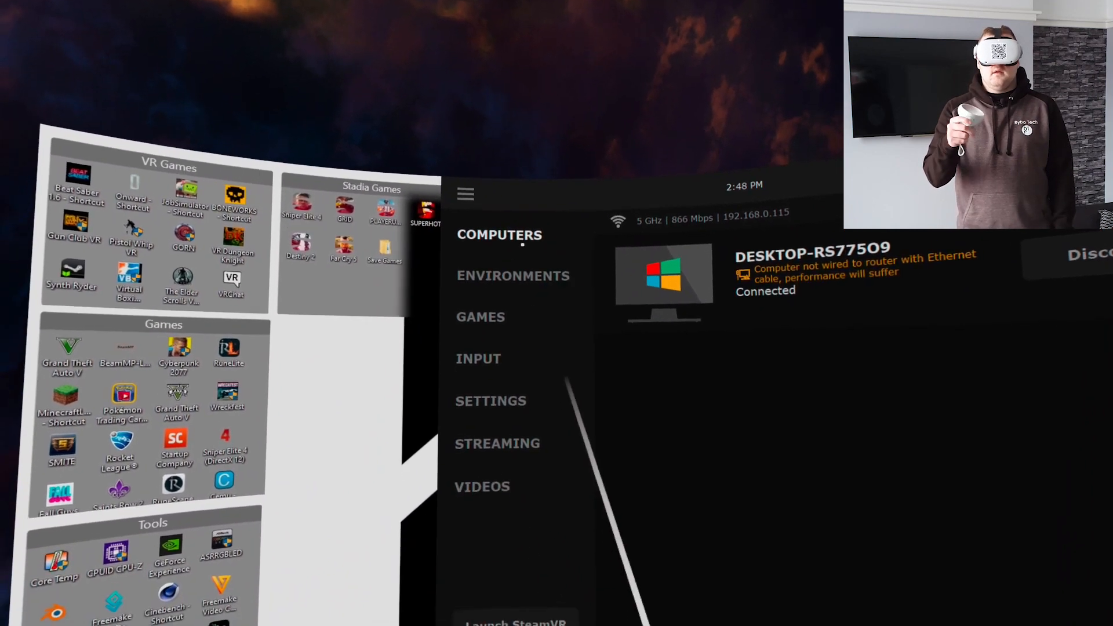
- In headset settings, enable microphone passthrough and allow Virtual Desktop to record audio
{"action": "left_click", "coordinate": [489, 400]}
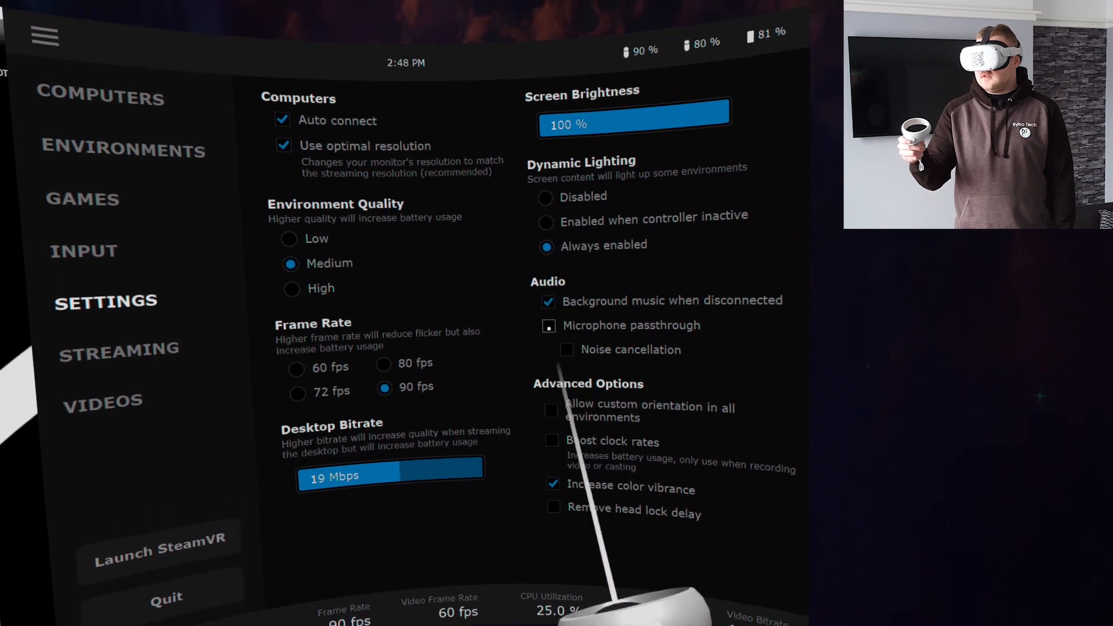
{"action": "left_click", "coordinate": [549, 325]}
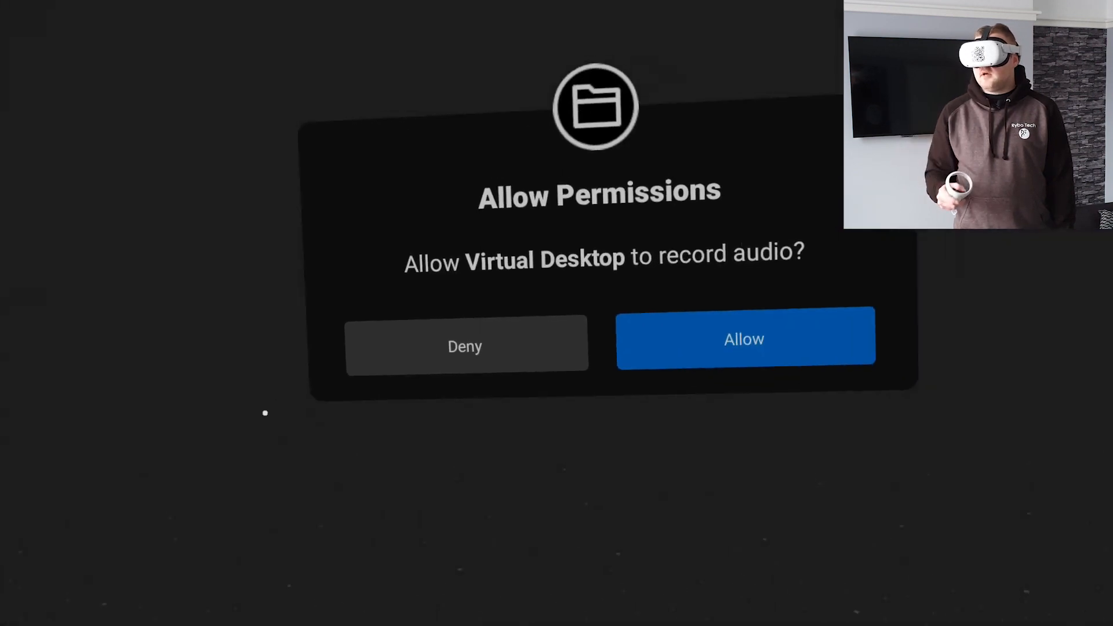
{"action": "left_click", "coordinate": [744, 339]}
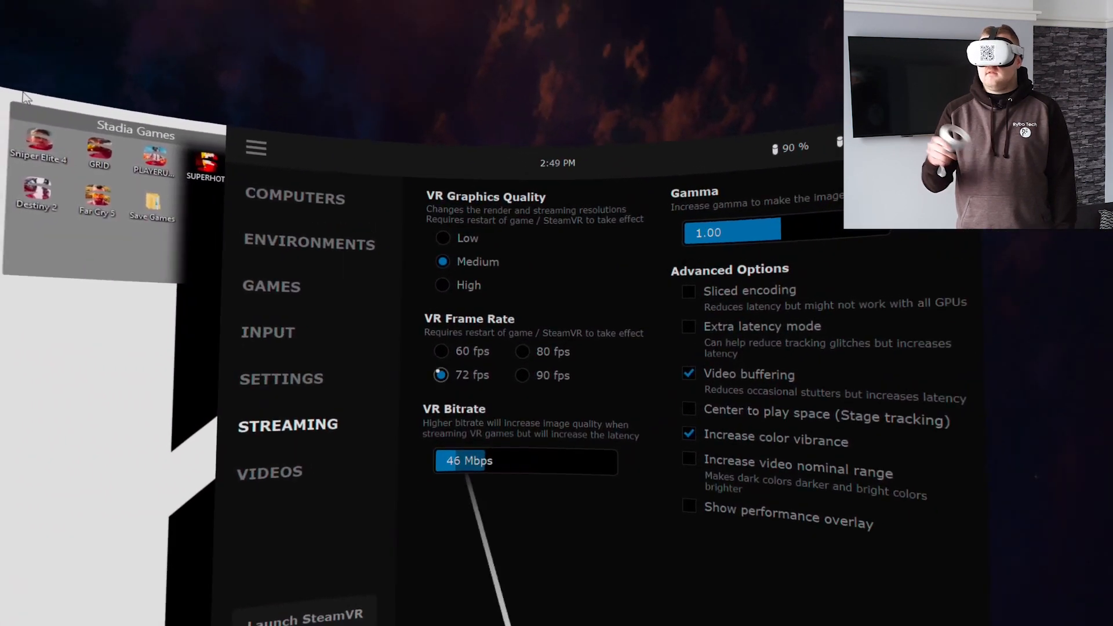